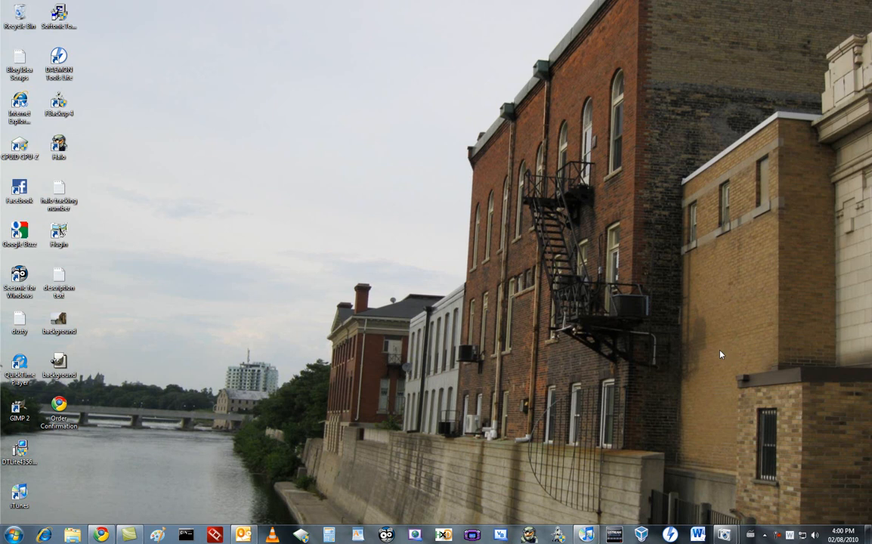
pyautogui.moveTo(436, 275)
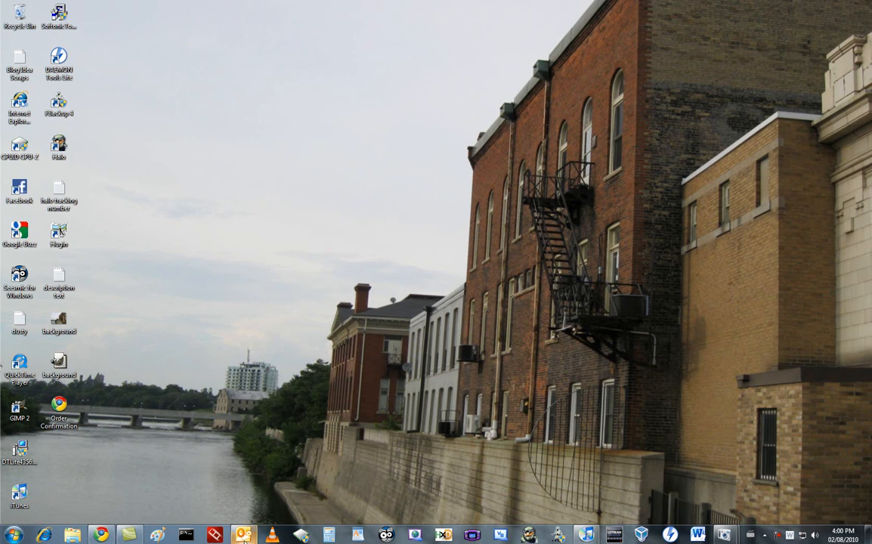
# Bring Outlook forward and start the Add New Account setup from the File menu
pyautogui.click(238, 535)
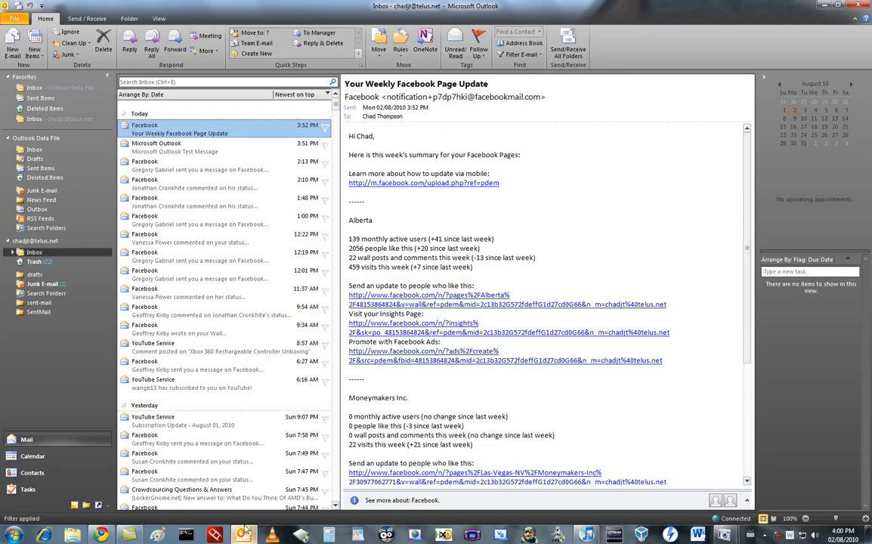
pyautogui.moveTo(187, 343)
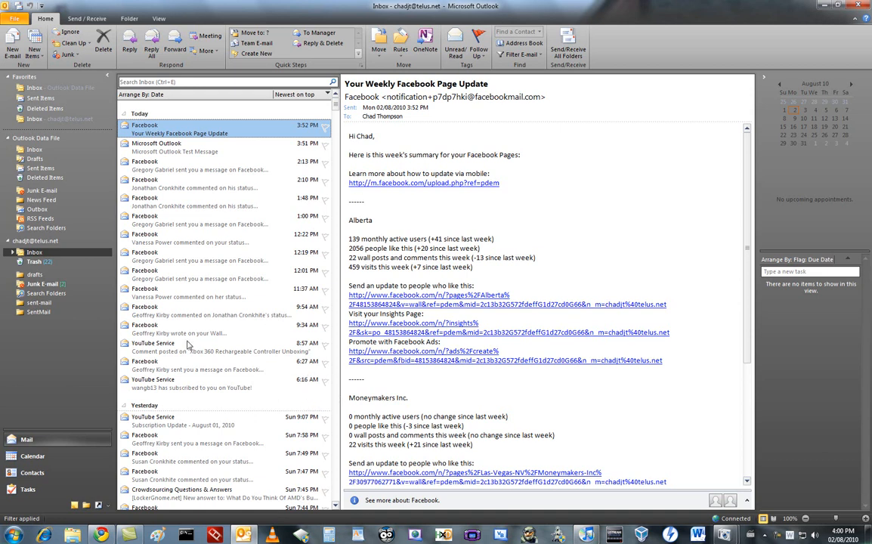
pyautogui.moveTo(278, 247)
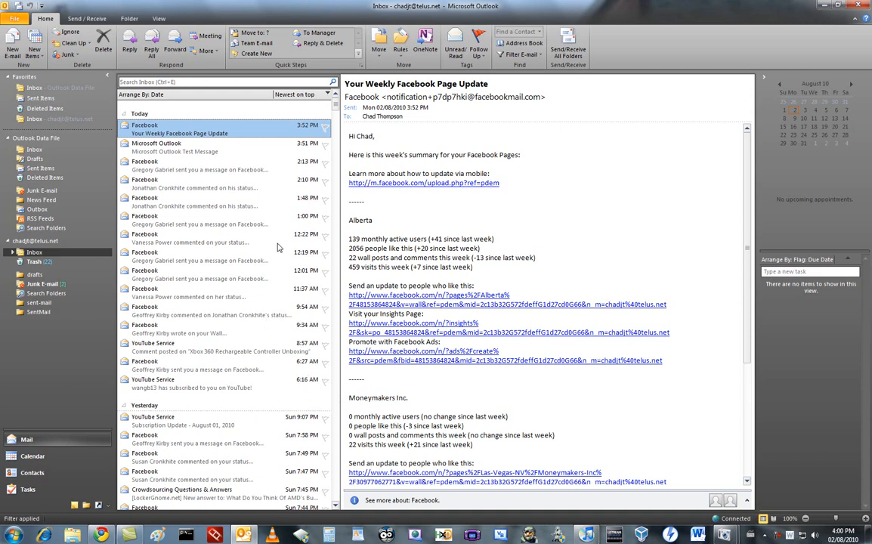
pyautogui.click(15, 18)
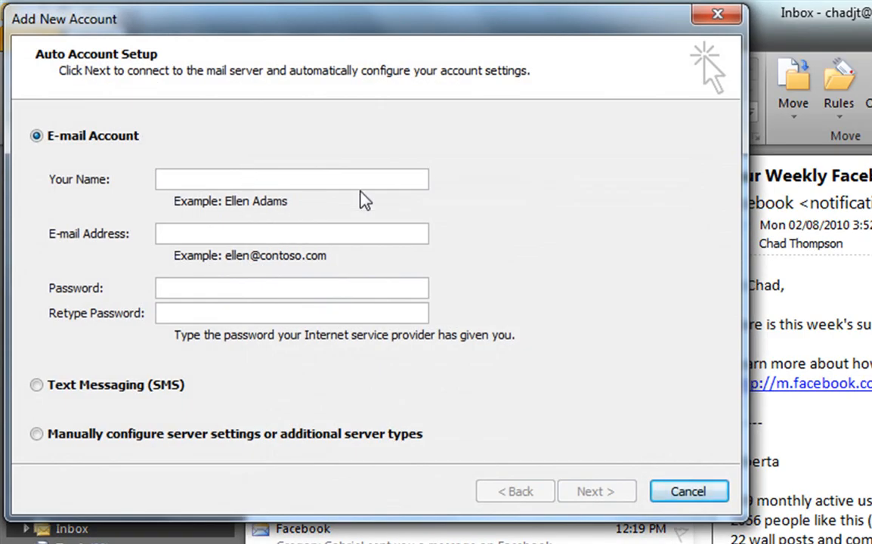
pyautogui.write('Tech Talk')
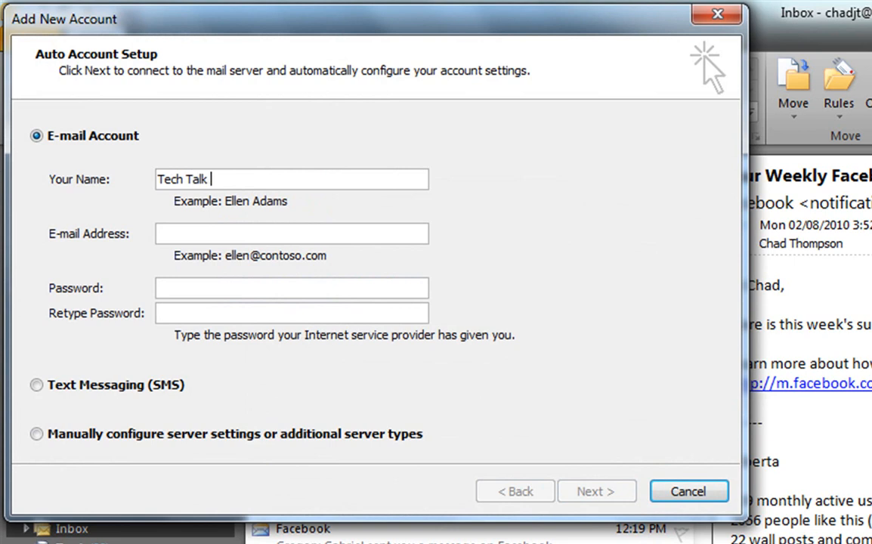
pyautogui.write('with Chad')
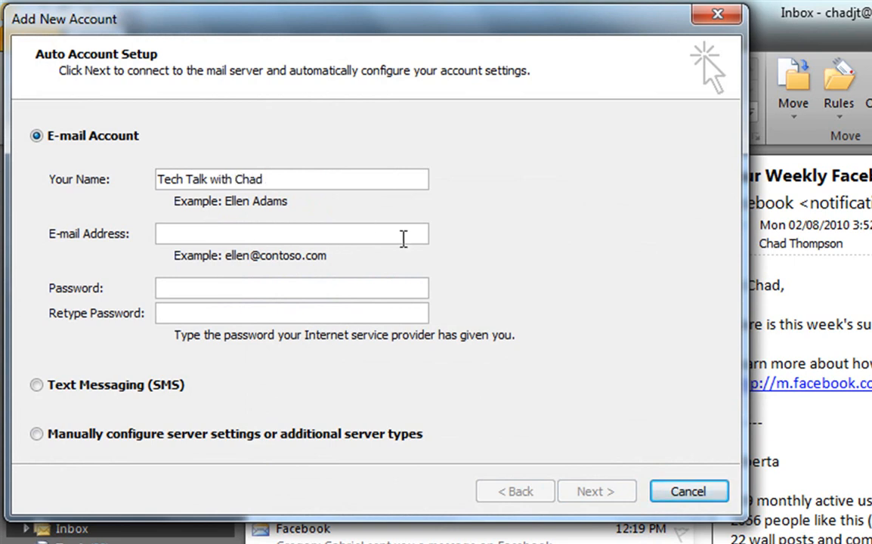
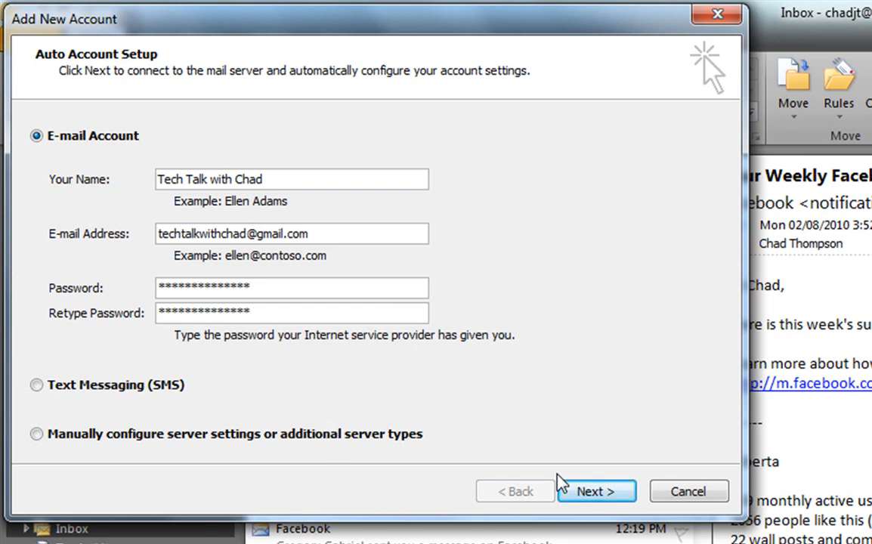
# Run Auto Account Setup so the Gmail server settings are found and configured as IMAP
pyautogui.click(596, 491)
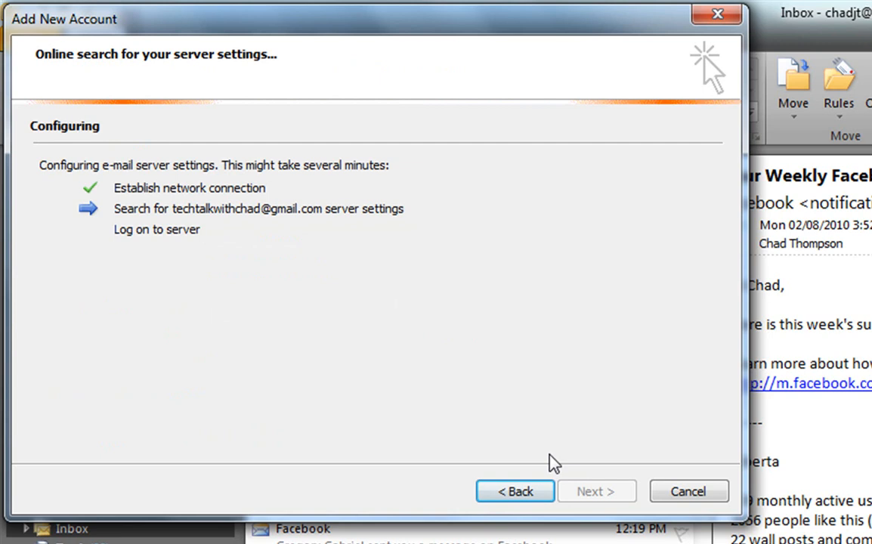
pyautogui.moveTo(550, 396)
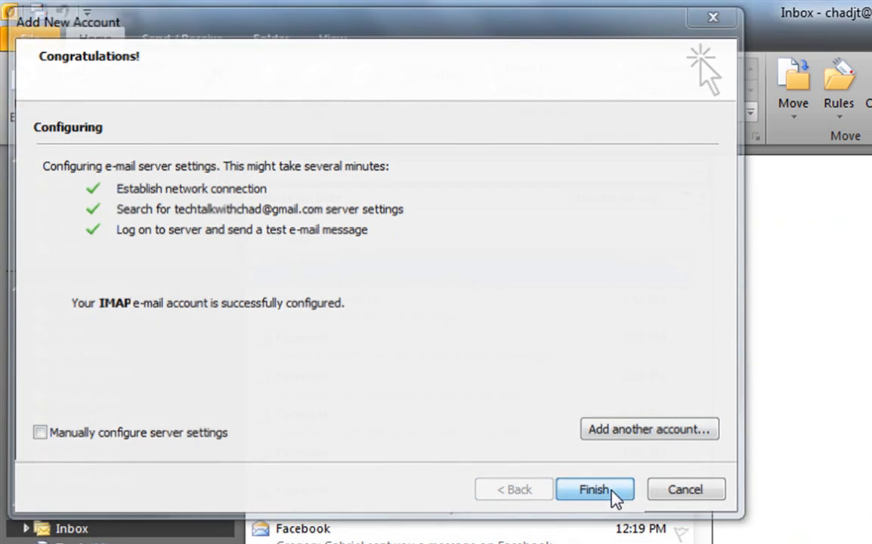
# Finish the wizard and show the new Gmail account's Inbox messages and folder list
pyautogui.click(599, 490)
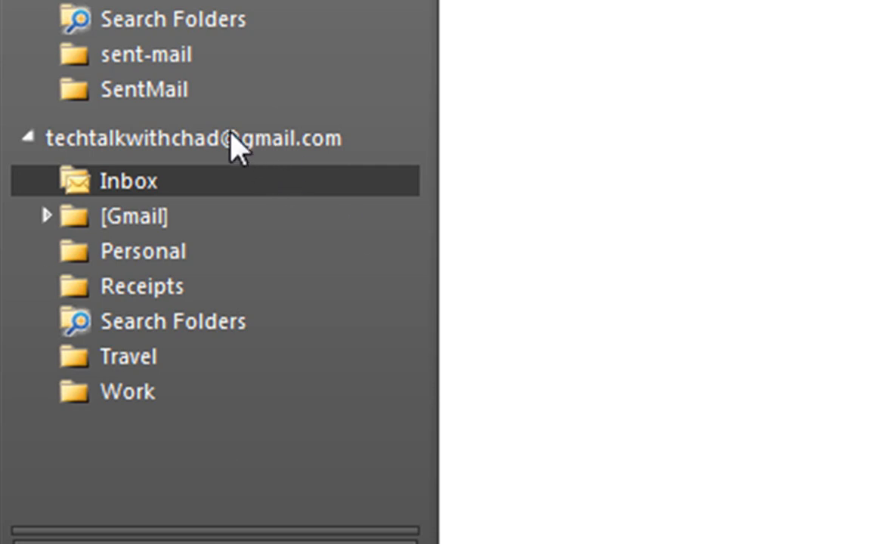
pyautogui.click(129, 182)
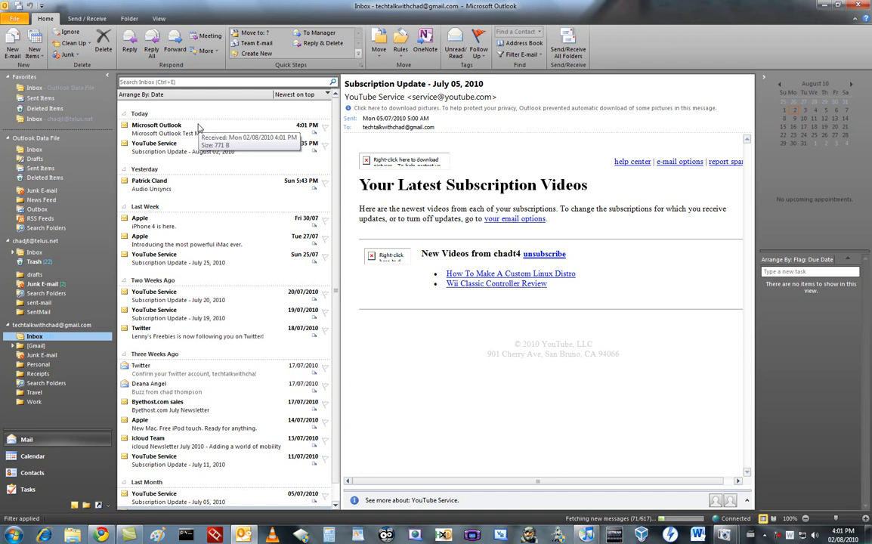
pyautogui.moveTo(205, 465)
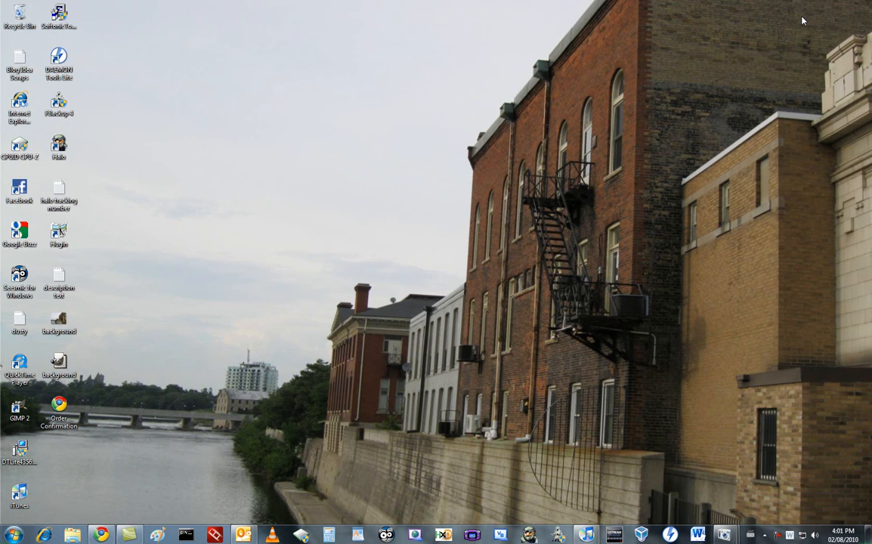
pyautogui.moveTo(780, 533)
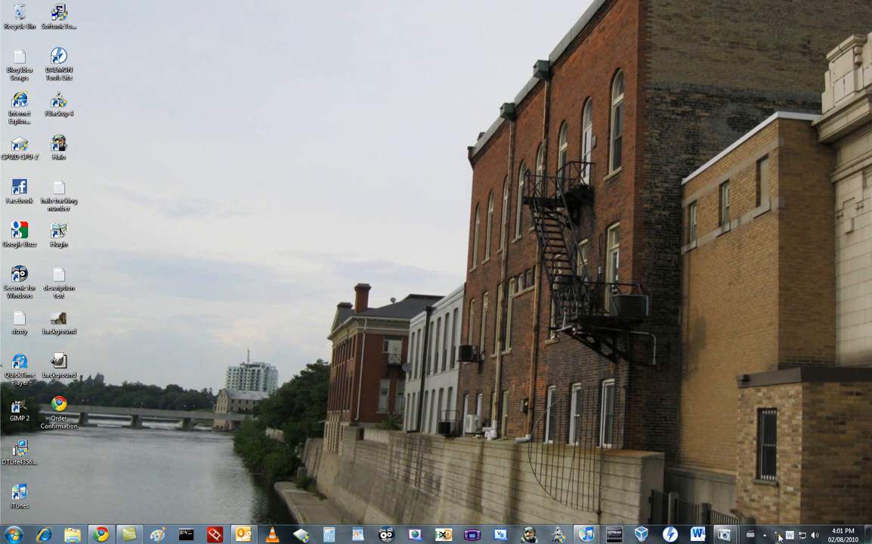